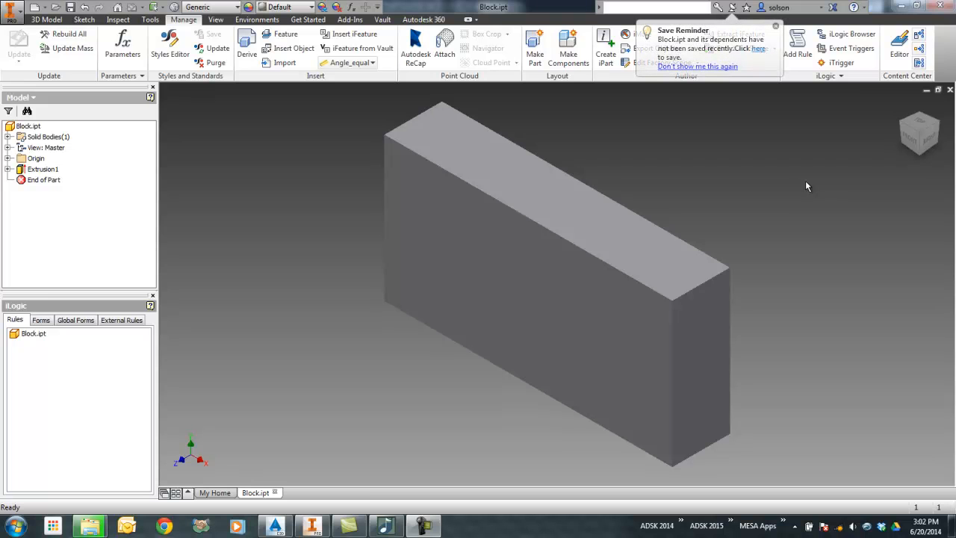
pyautogui.moveTo(148, 184)
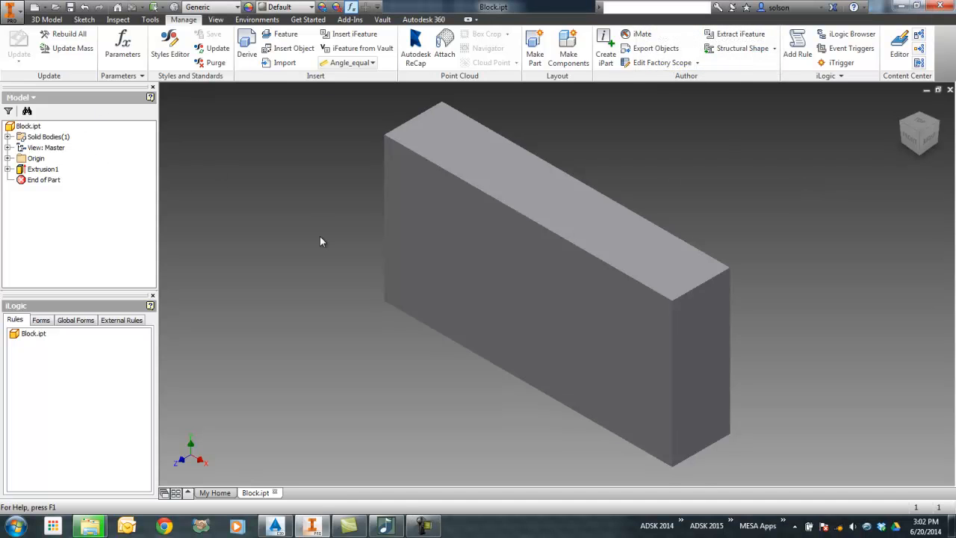
pyautogui.moveTo(322, 167)
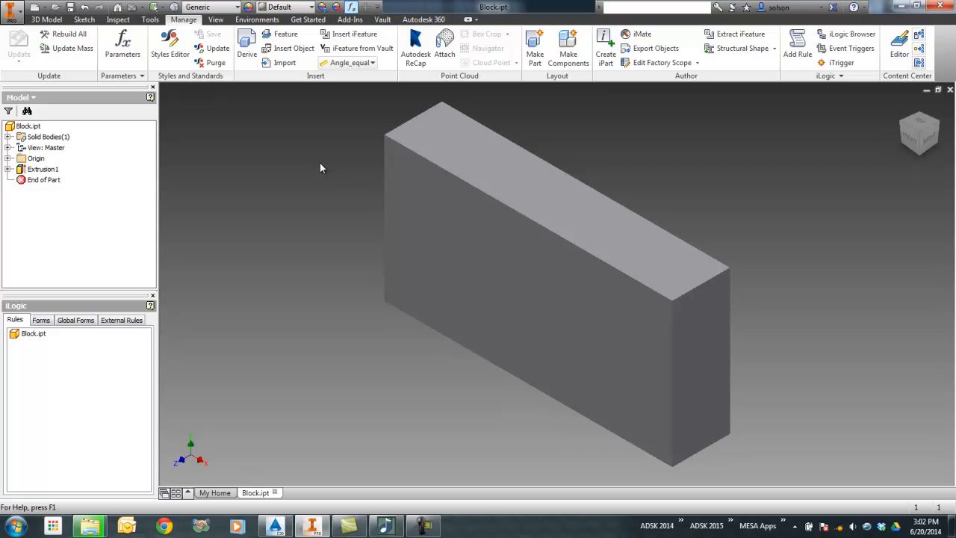
# Step: Create an iPart from the block and add a second row with Length 7, Width 3, Thickness 1.5
pyautogui.click(123, 48)
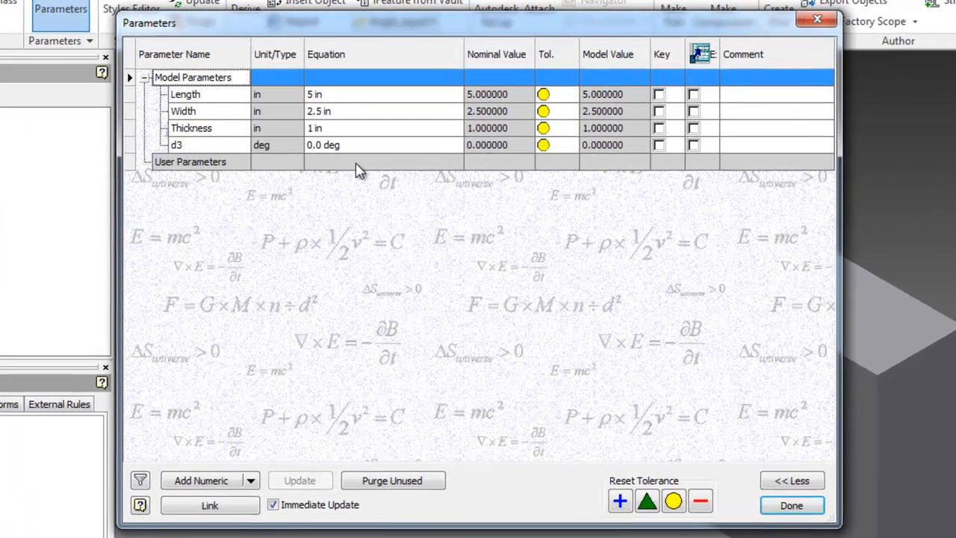
pyautogui.moveTo(500, 366)
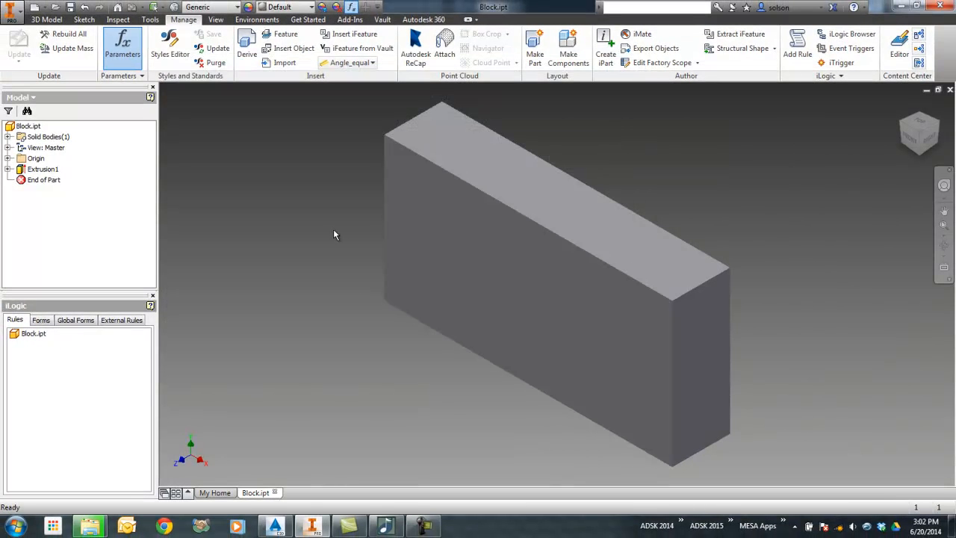
pyautogui.moveTo(325, 230)
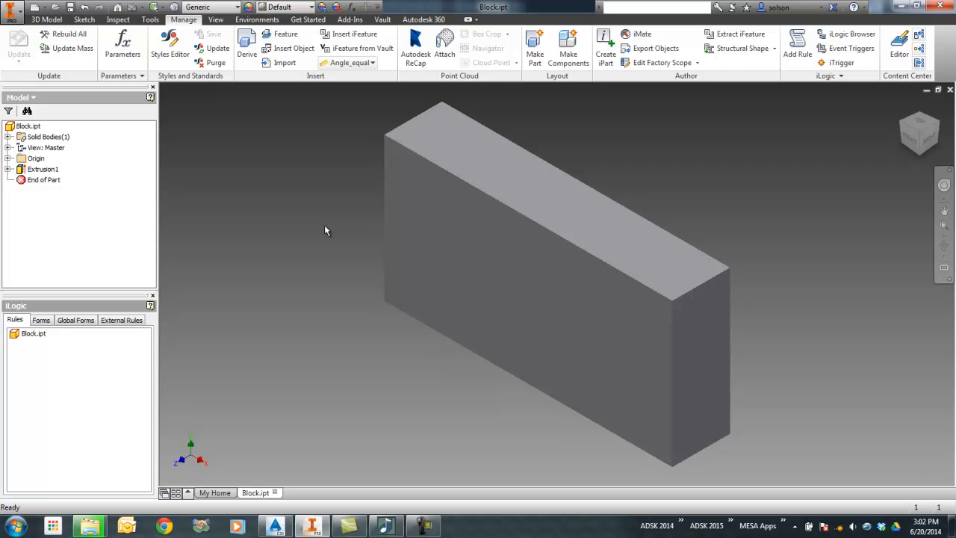
pyautogui.moveTo(281, 218)
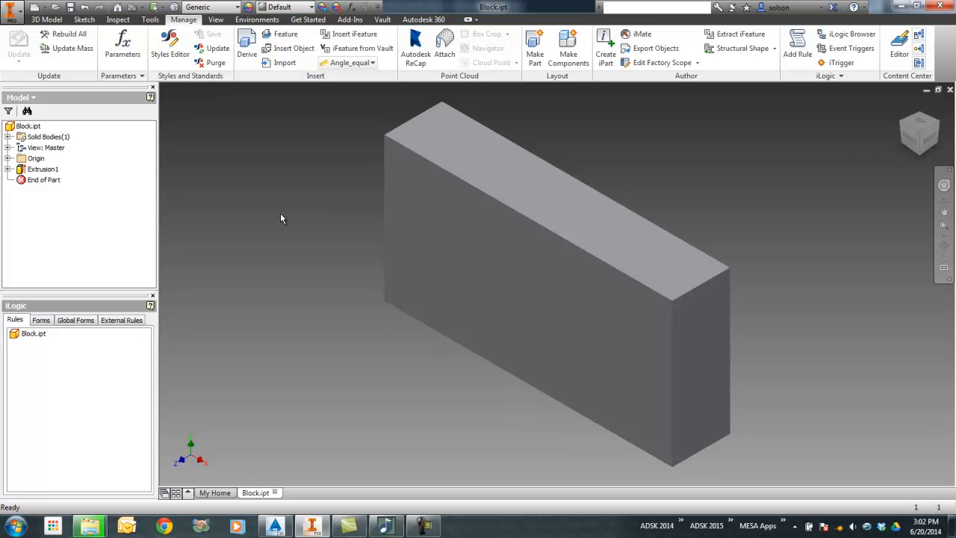
pyautogui.moveTo(224, 154)
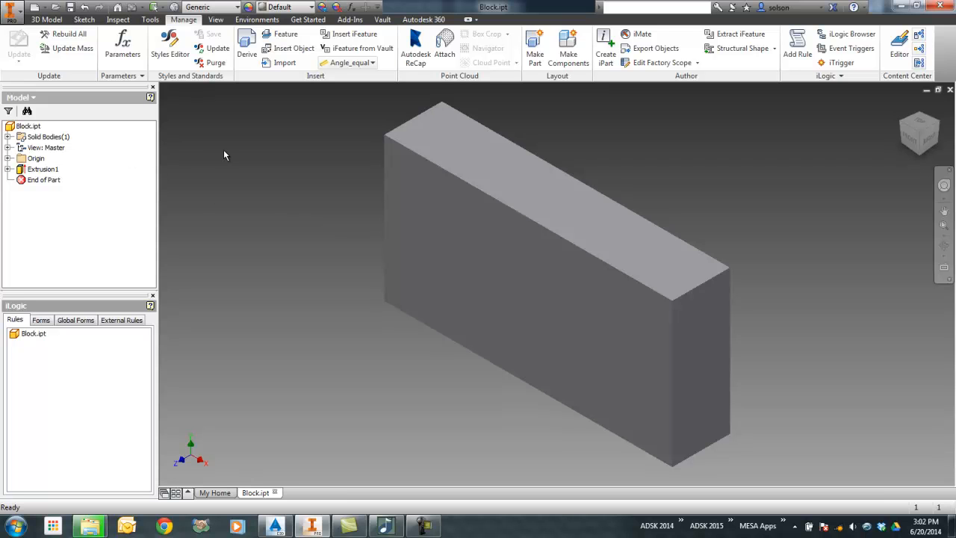
pyautogui.click(605, 48)
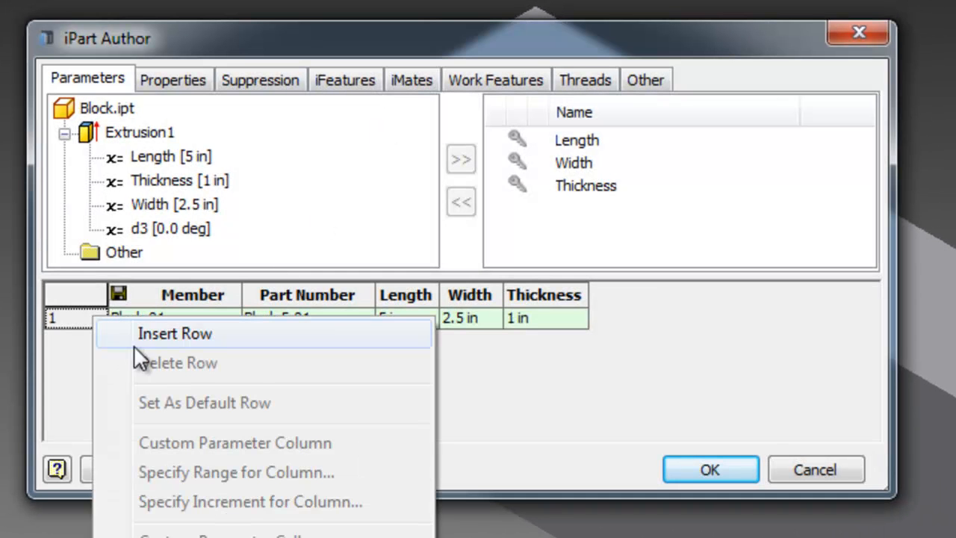
pyautogui.click(173, 333)
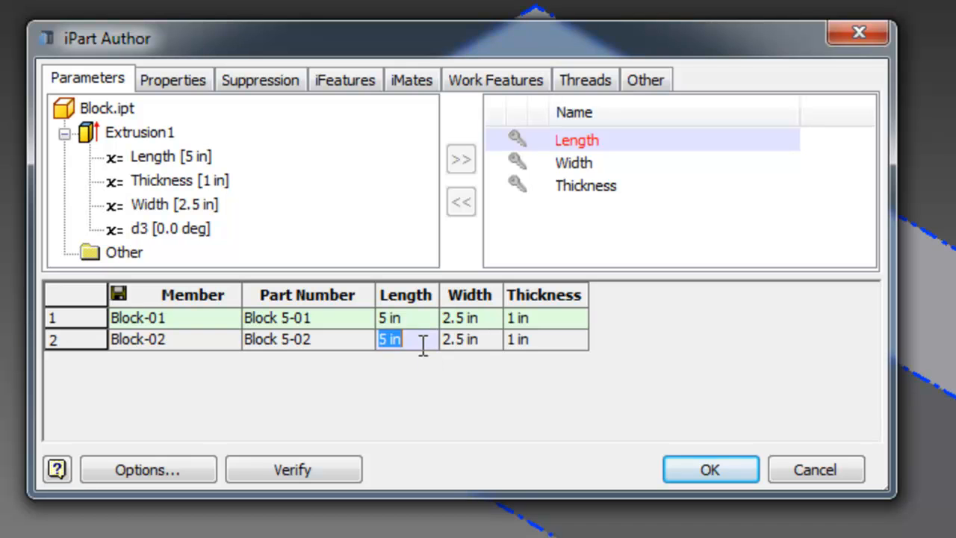
pyautogui.write('7')
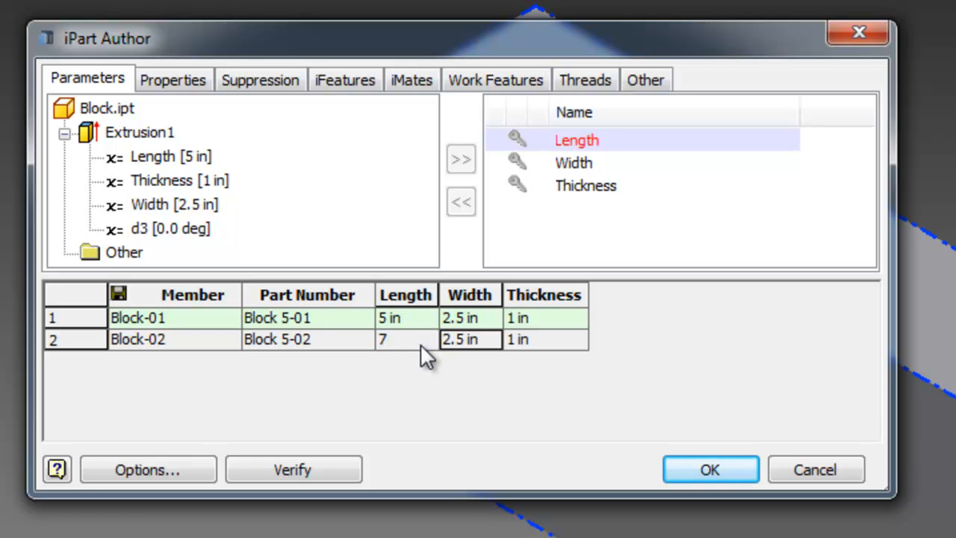
pyautogui.click(586, 186)
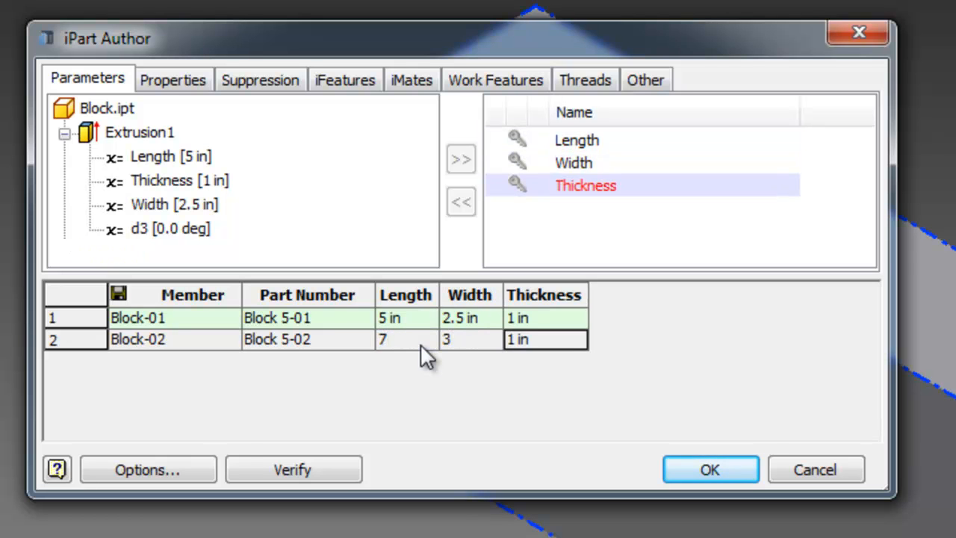
pyautogui.write('1.5')
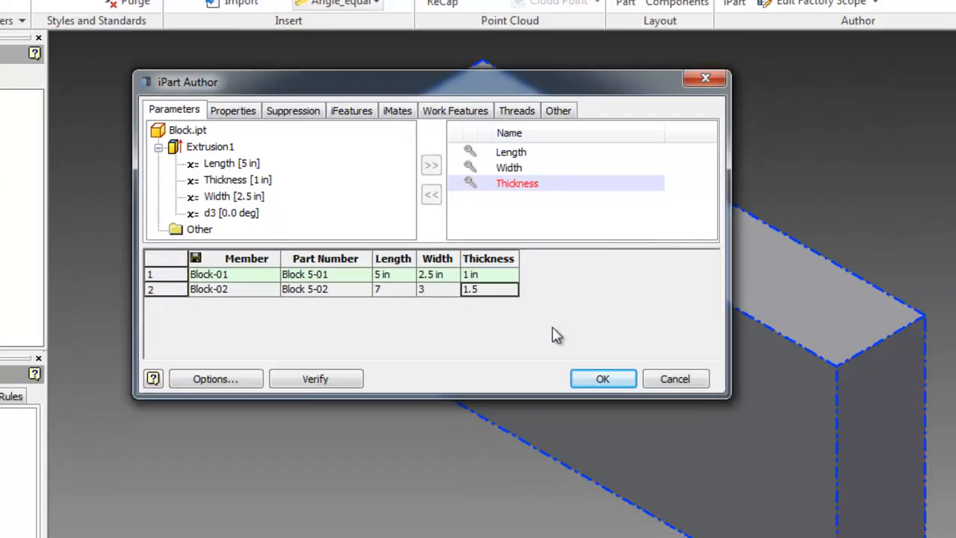
pyautogui.click(603, 379)
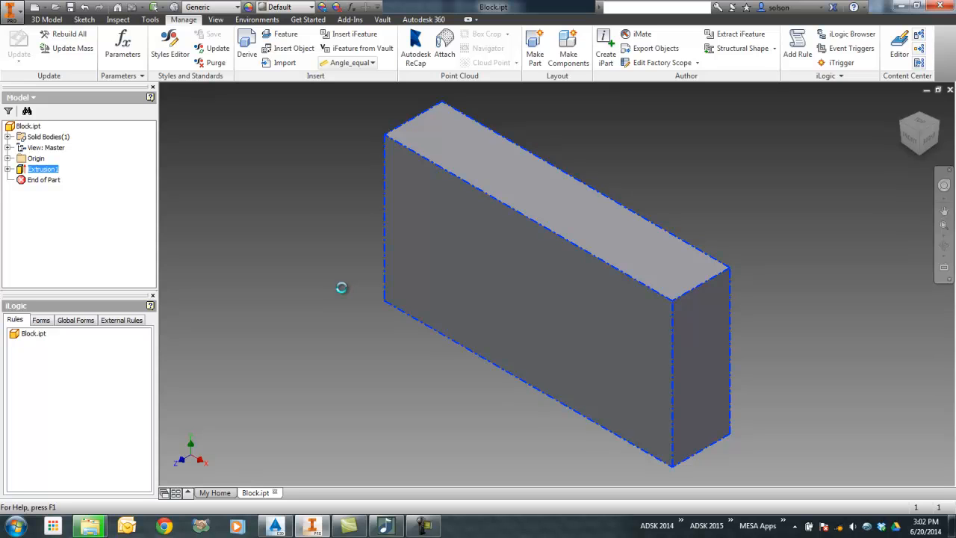
pyautogui.moveTo(343, 291)
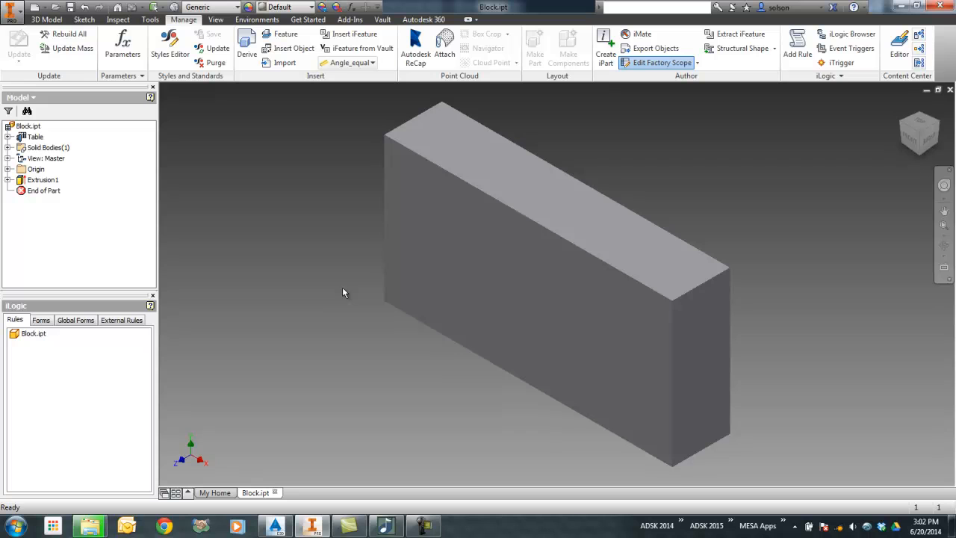
# Step: Edit the iPart Table via Spreadsheet from the browser and acknowledge the notice
pyautogui.rightClick(35, 138)
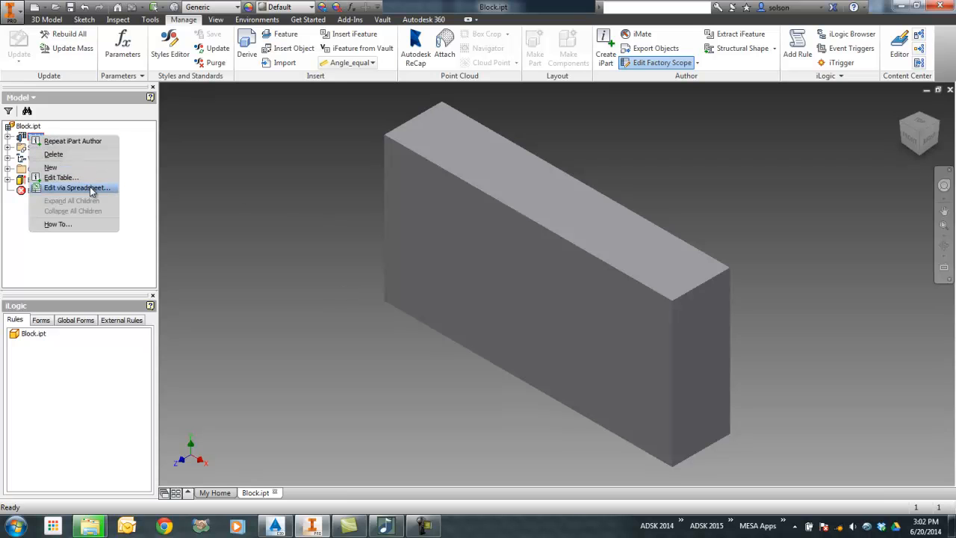
pyautogui.click(76, 188)
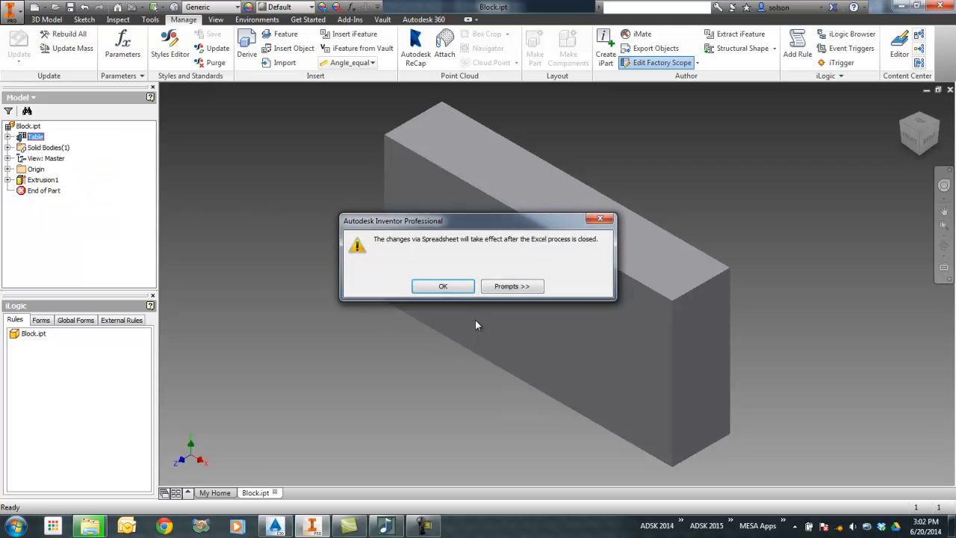
pyautogui.click(443, 287)
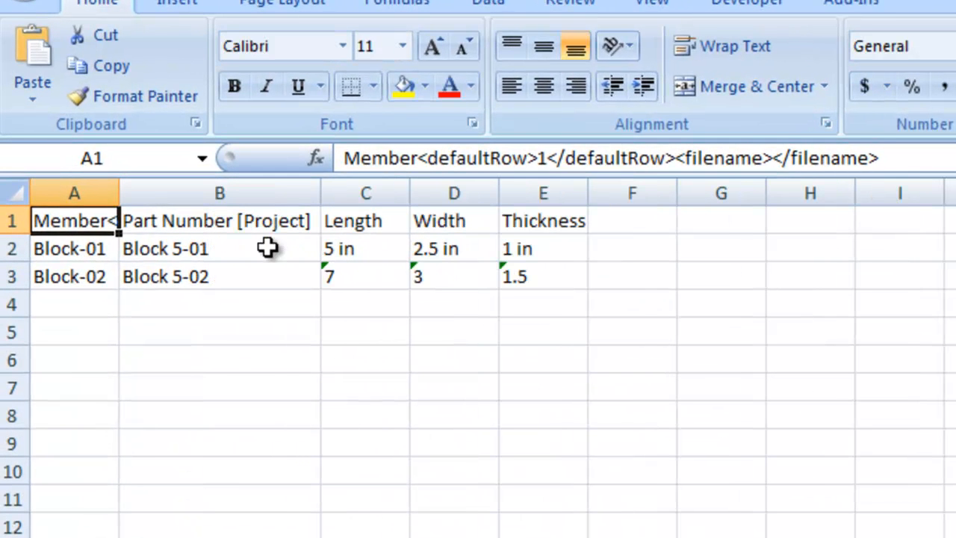
# Step: Replace Block-01's part number in B2 with a formula starting ="Block " & C2
pyautogui.click(220, 248)
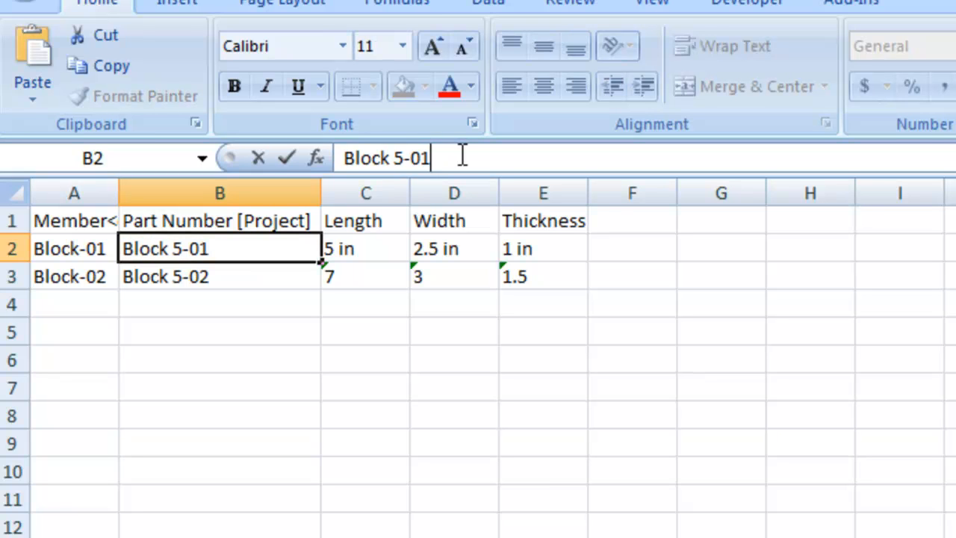
pyautogui.press('Backspace')
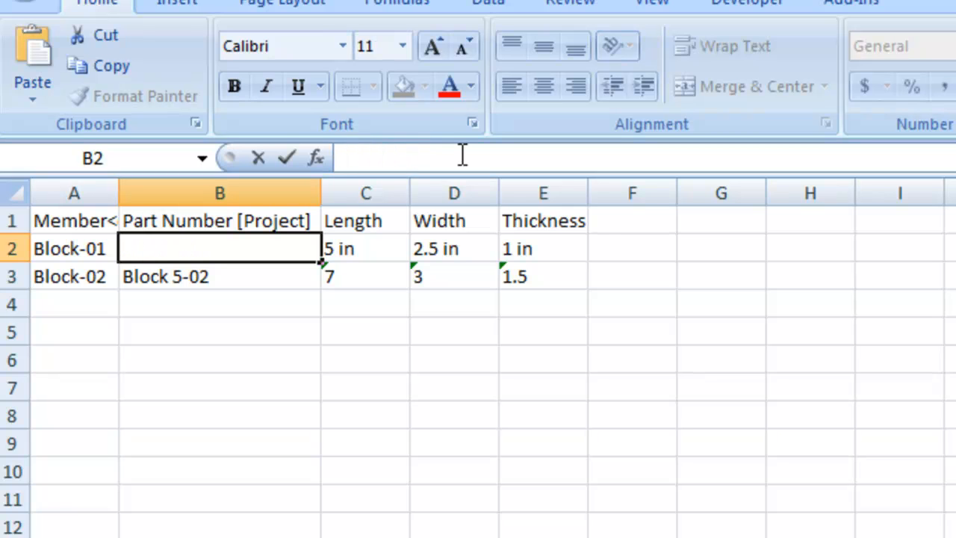
pyautogui.write('=')
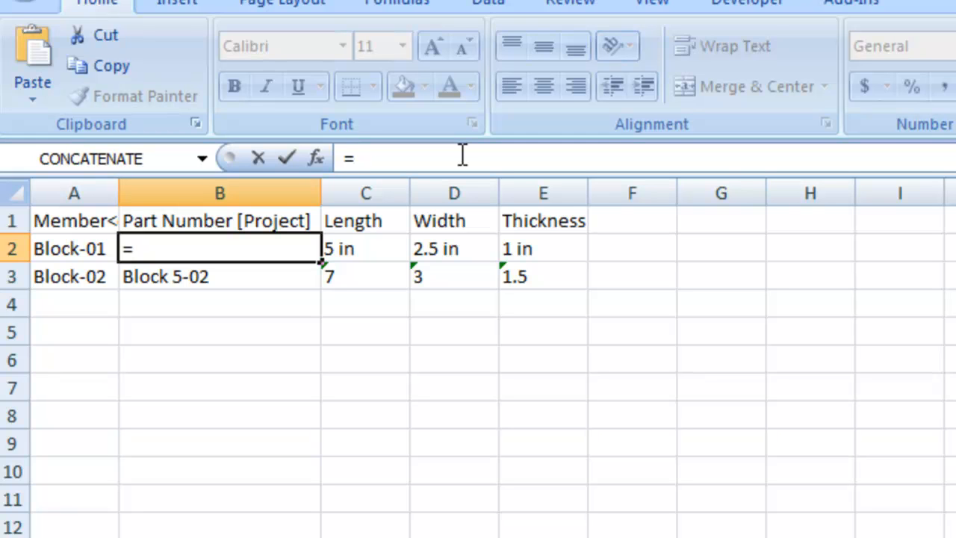
pyautogui.write('"')
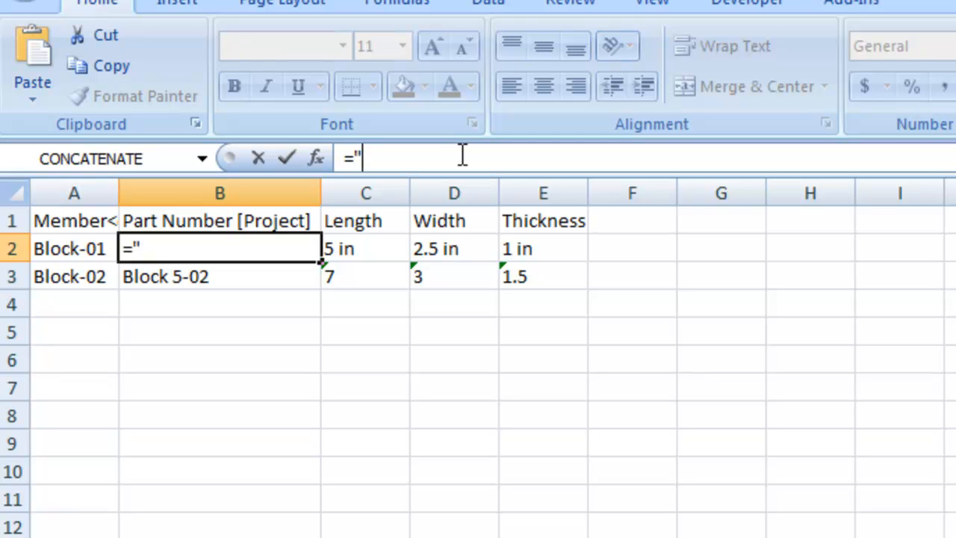
pyautogui.write('Blo')
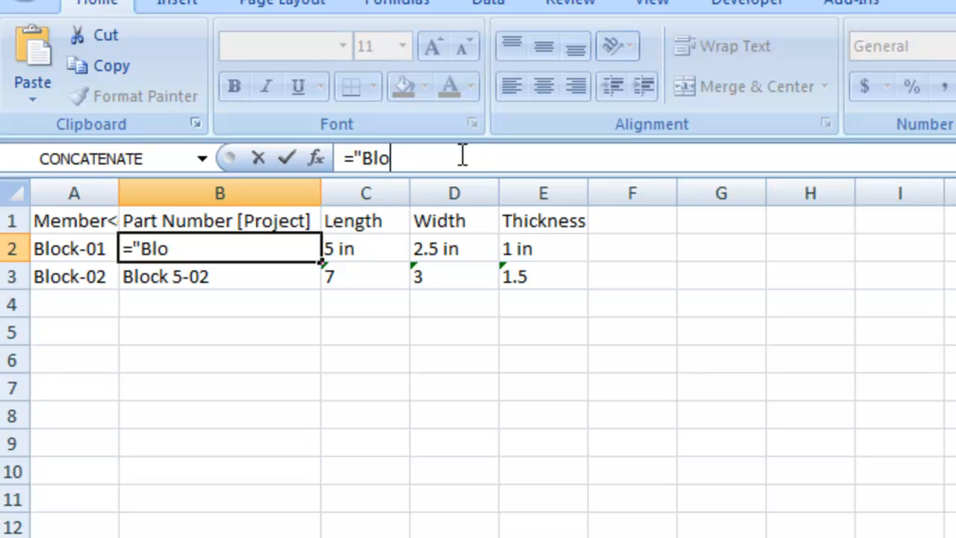
pyautogui.write('ck')
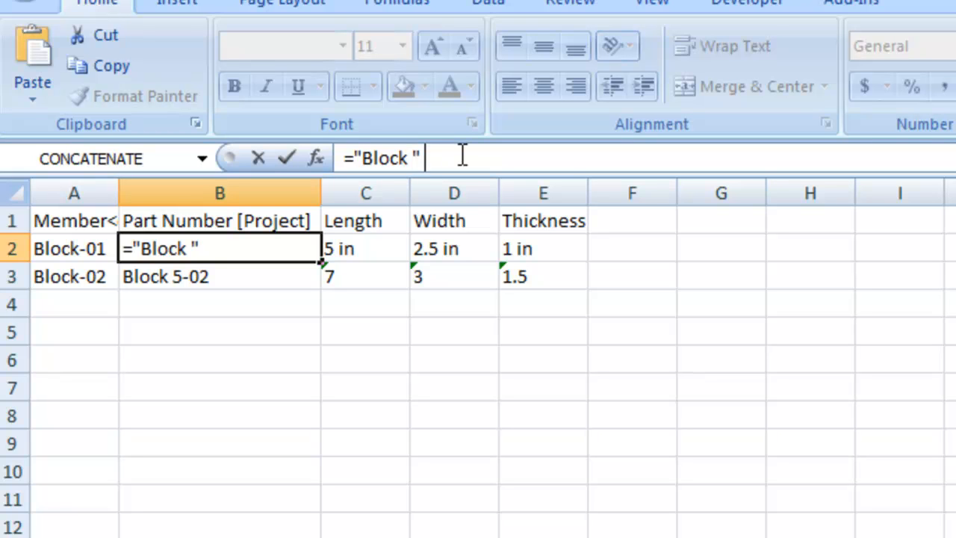
pyautogui.write('&')
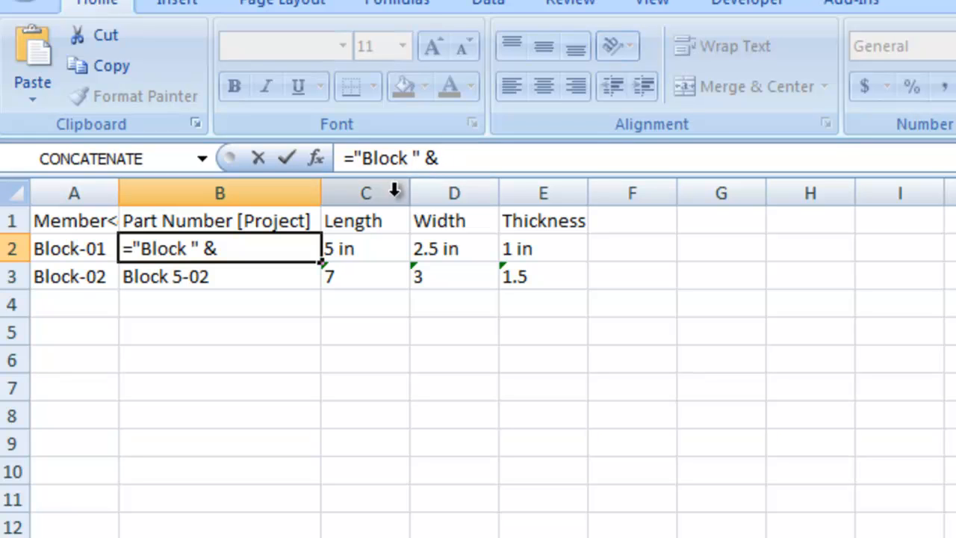
pyautogui.click(365, 248)
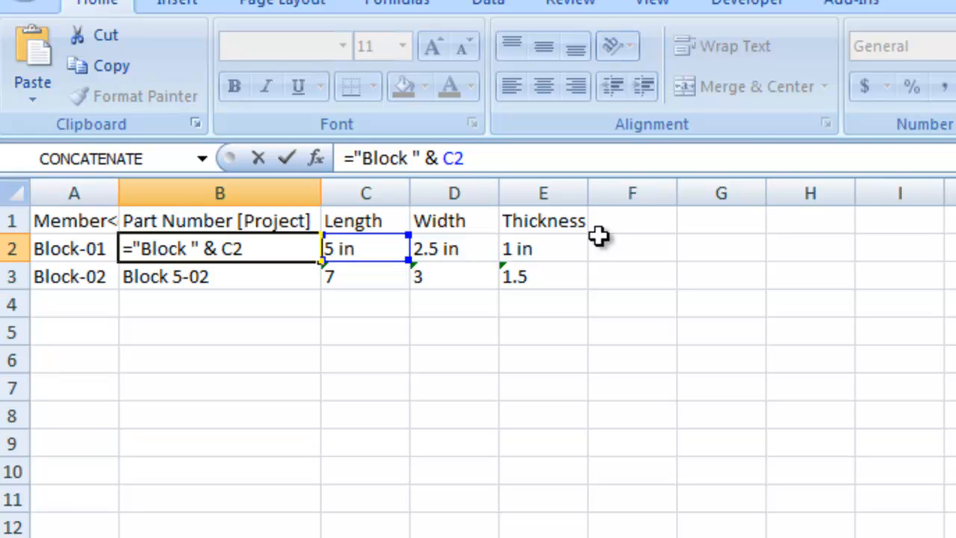
# Step: Extend the formula with & " x " & D2 & " x " & E2 to join width and thickness
pyautogui.write('&')
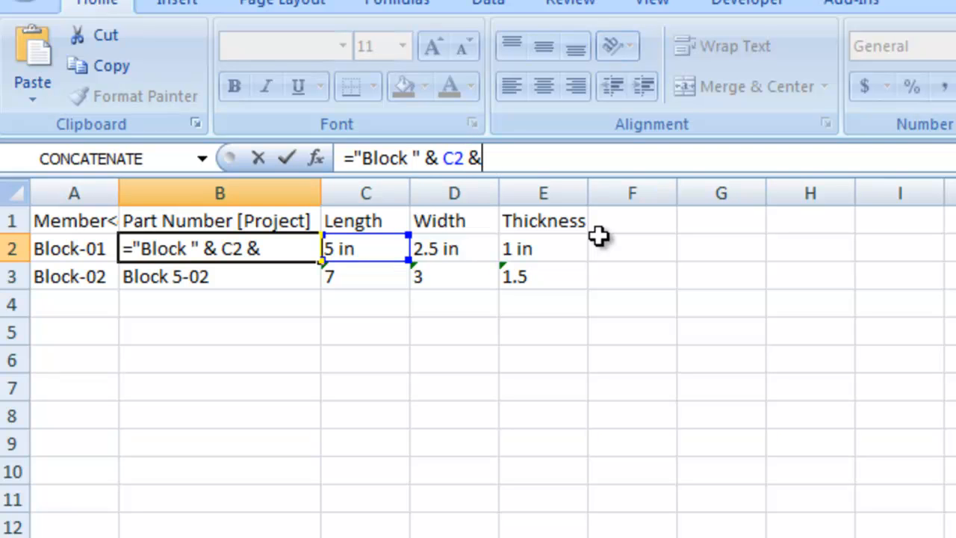
pyautogui.write('"')
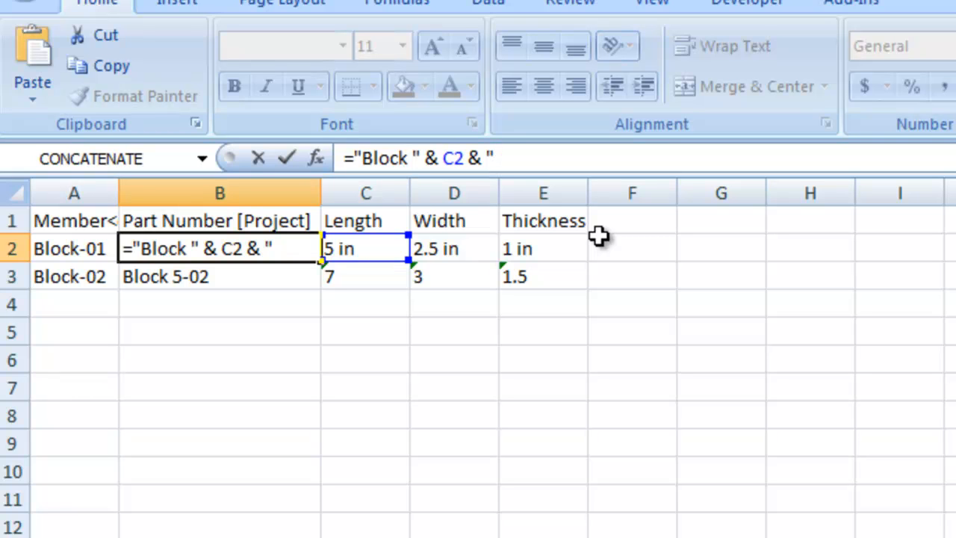
pyautogui.write('x')
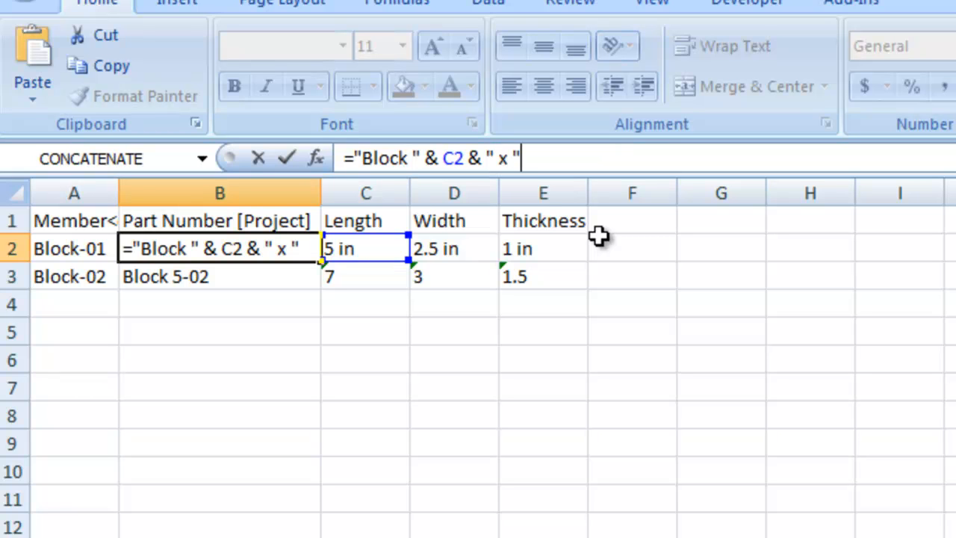
pyautogui.write('&')
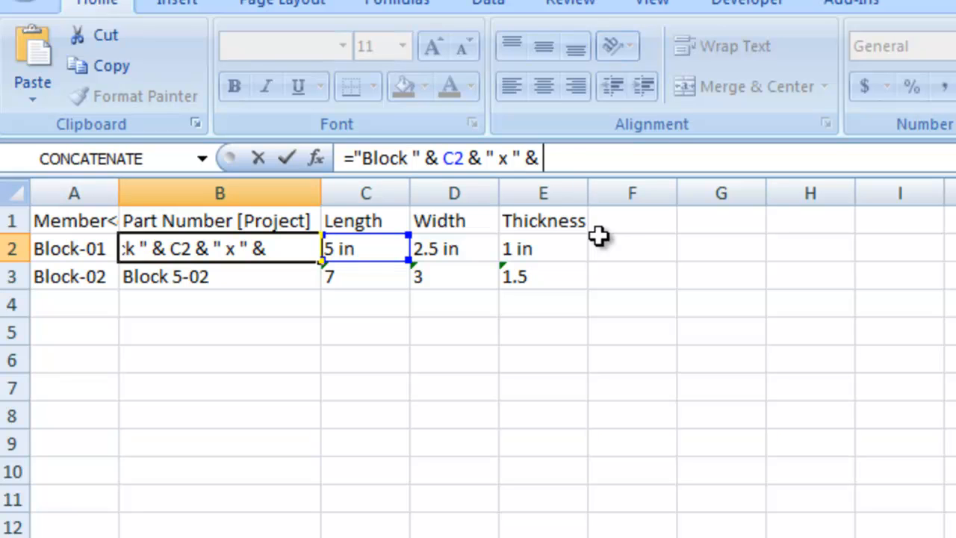
pyautogui.click(455, 249)
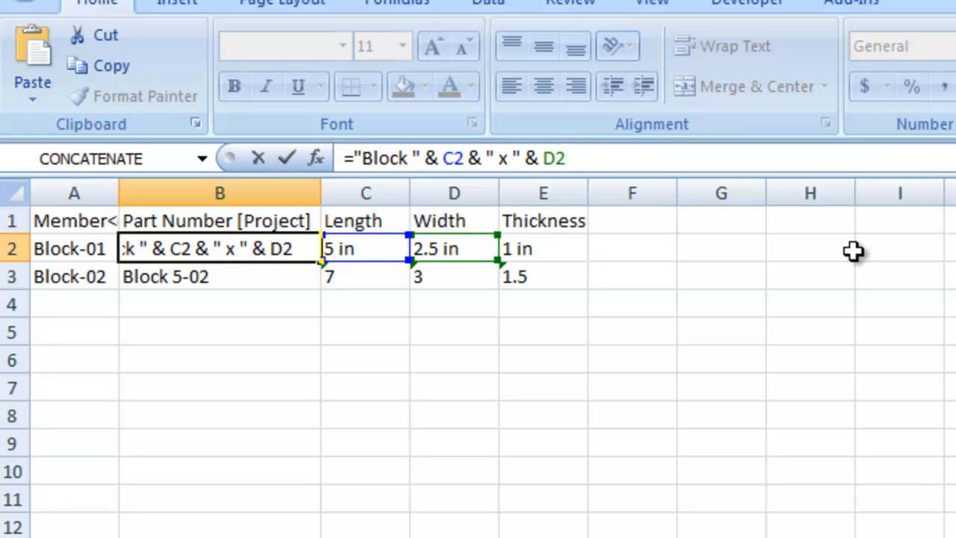
pyautogui.write('& "')
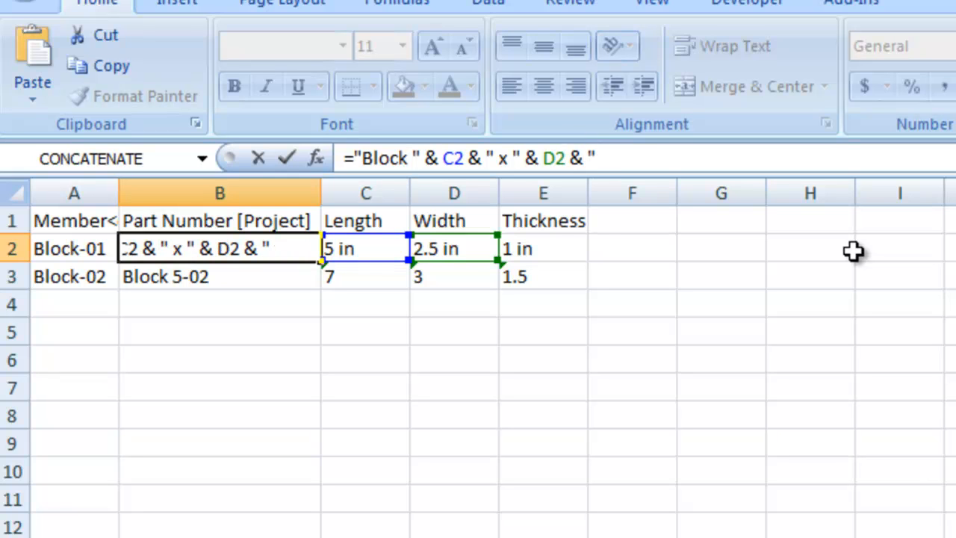
pyautogui.write('x "')
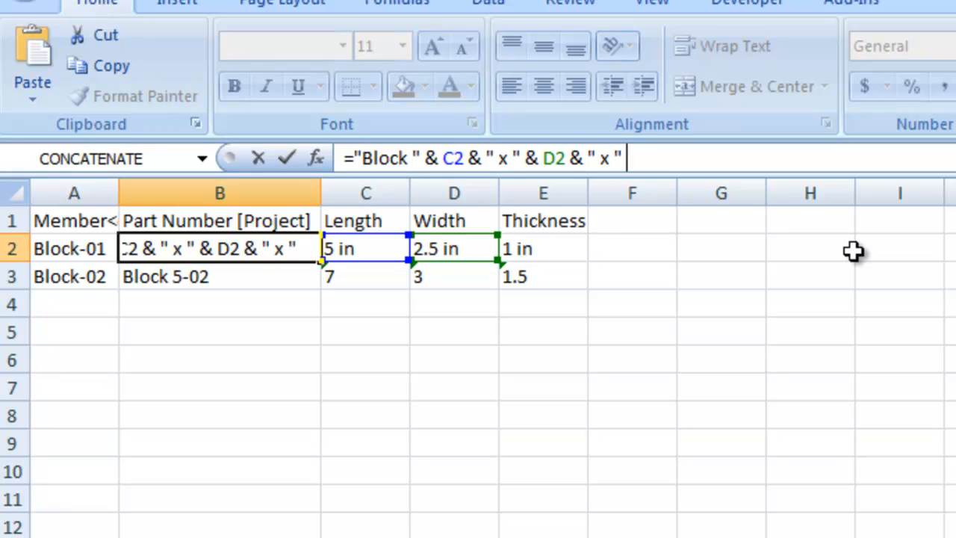
pyautogui.write('&')
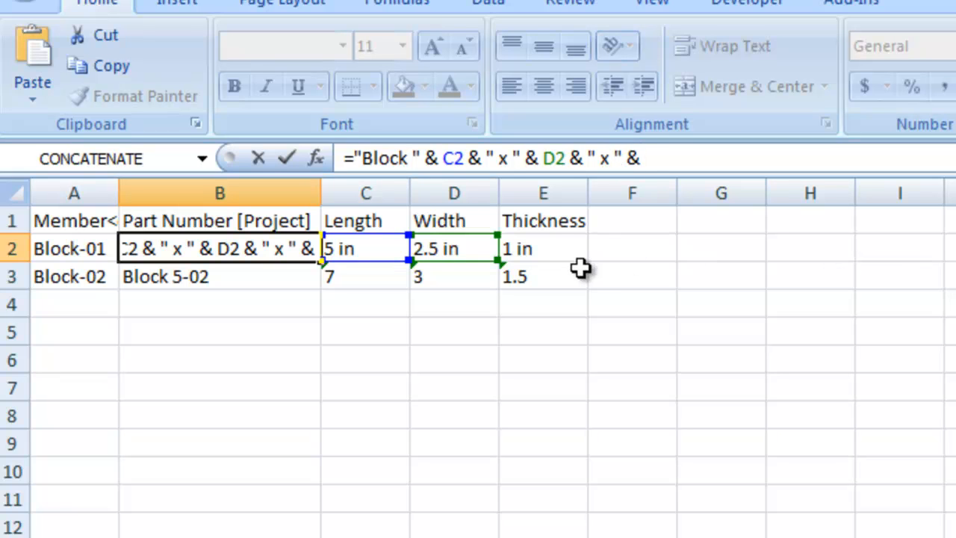
pyautogui.click(544, 248)
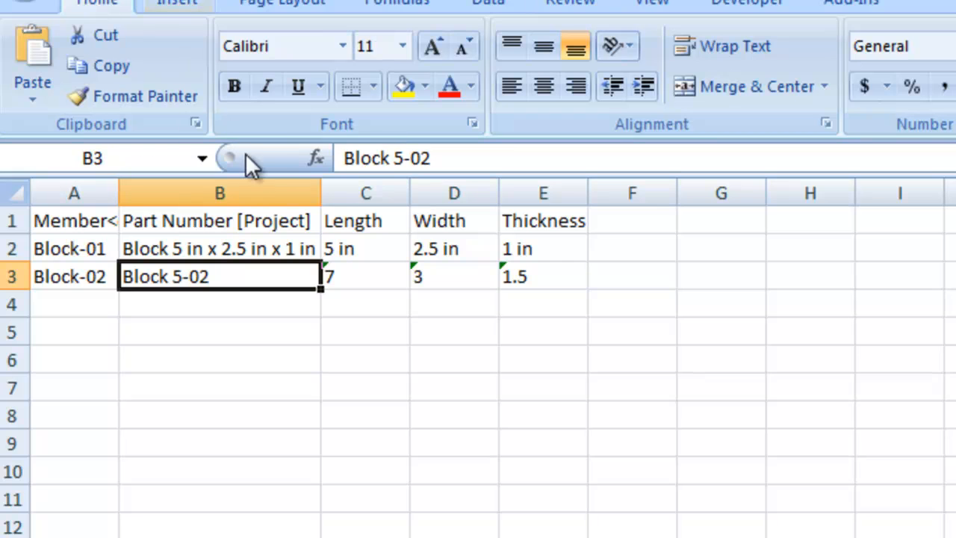
# Step: Fill the part number formula down to Block-02 and strip the 'in' units from Block-01's dimensions
pyautogui.moveTo(319, 192); pyautogui.dragTo(412, 193)
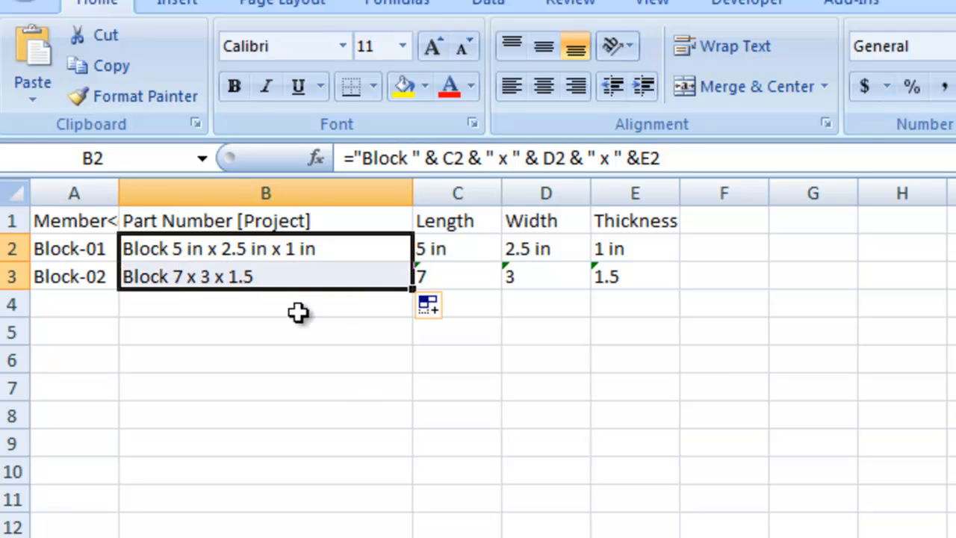
pyautogui.moveTo(373, 356)
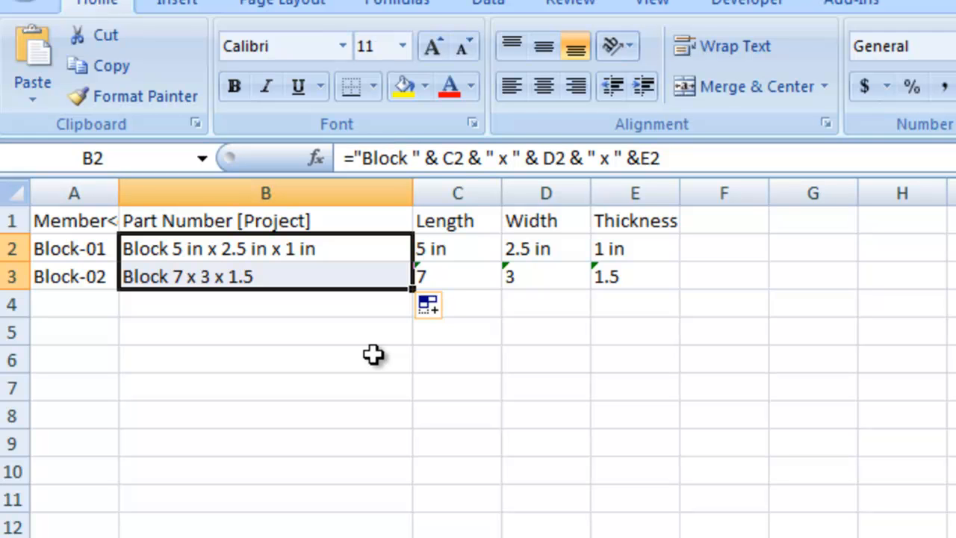
pyautogui.moveTo(469, 232)
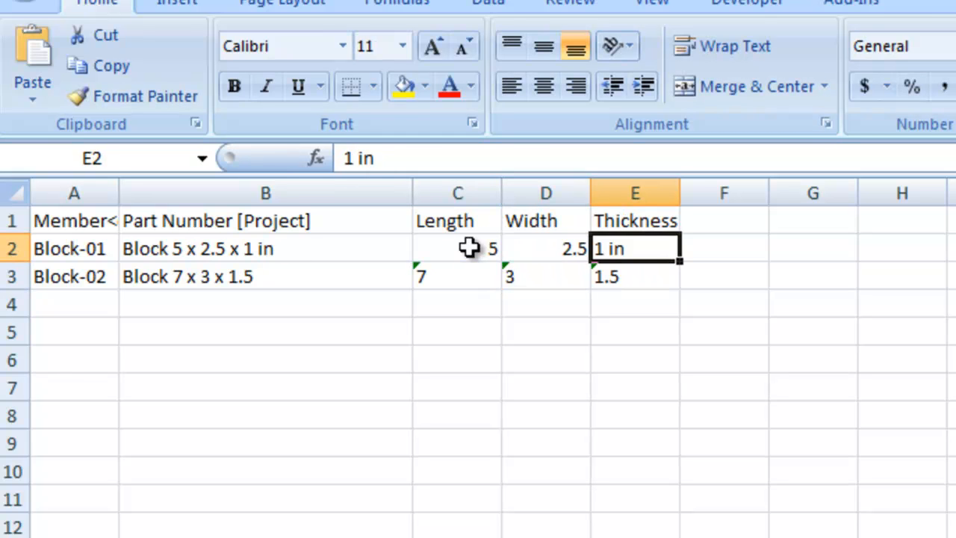
pyautogui.click(635, 277)
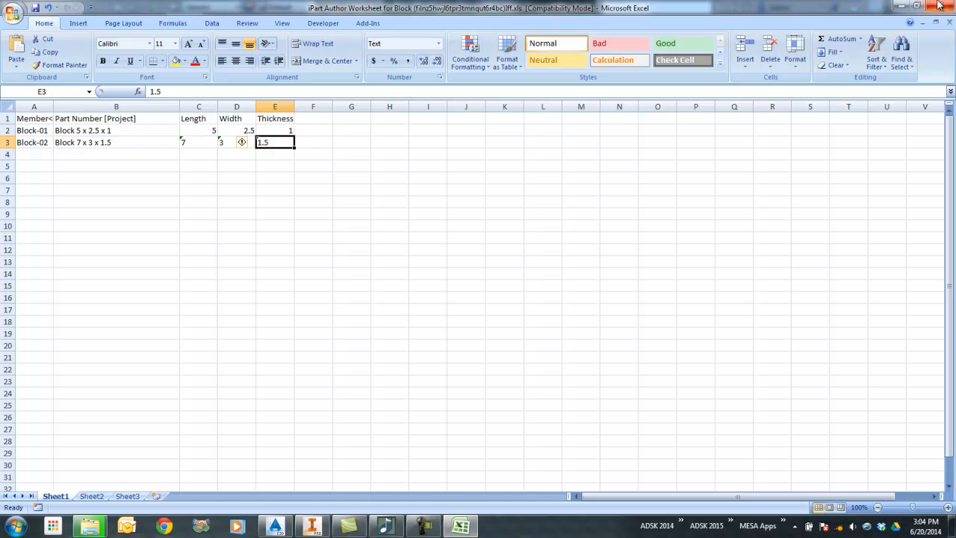
# Step: Close the worksheet and accept the update so Inventor lists Block 5 x 2.5 x 1 and Block 7 x 3 x 1.5
pyautogui.click(311, 526)
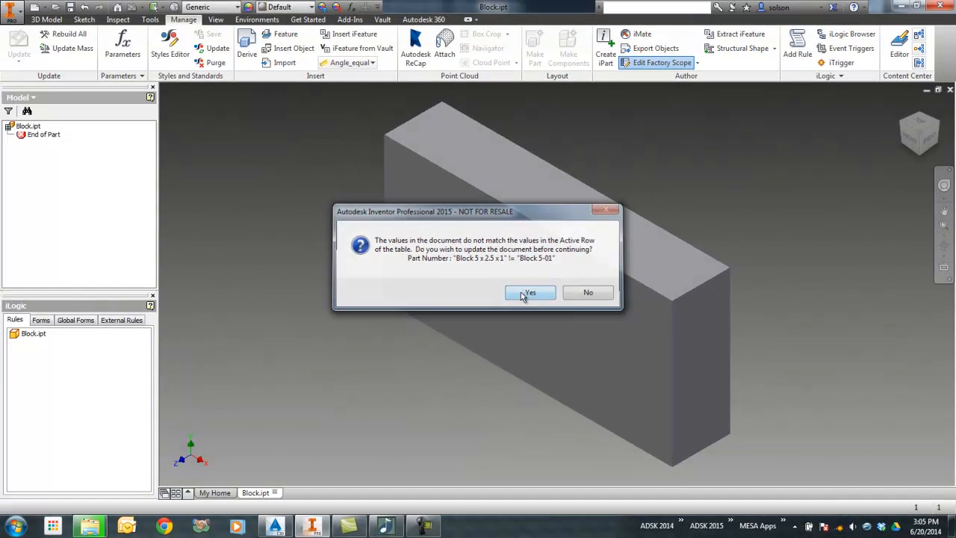
pyautogui.click(530, 291)
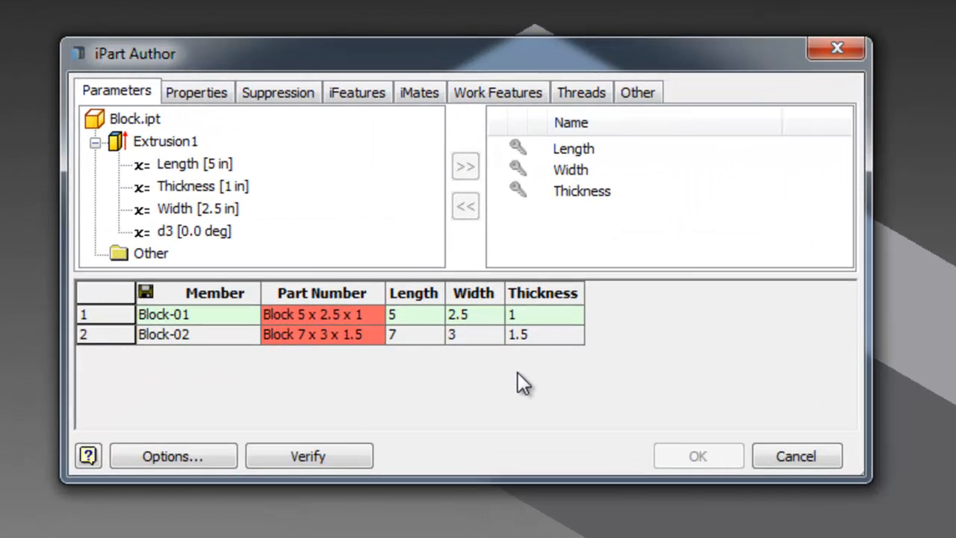